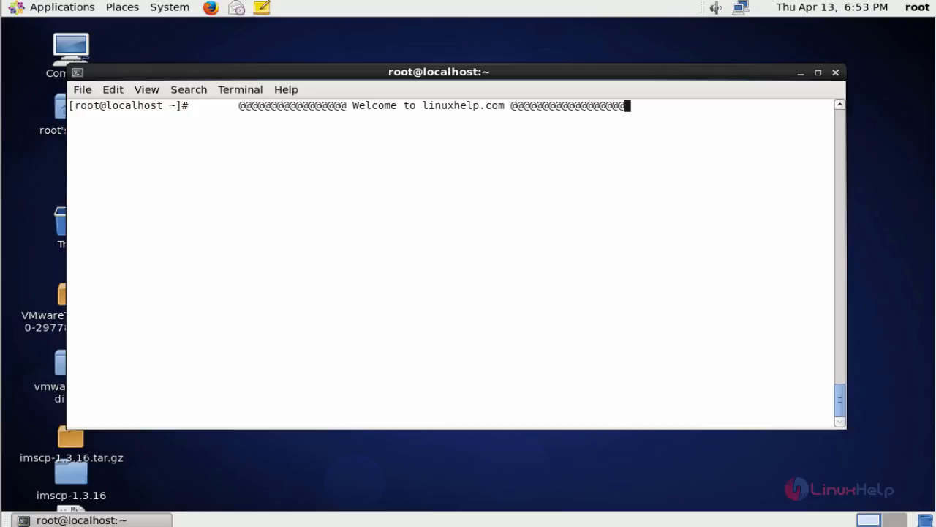
mouse_move(290, 313)
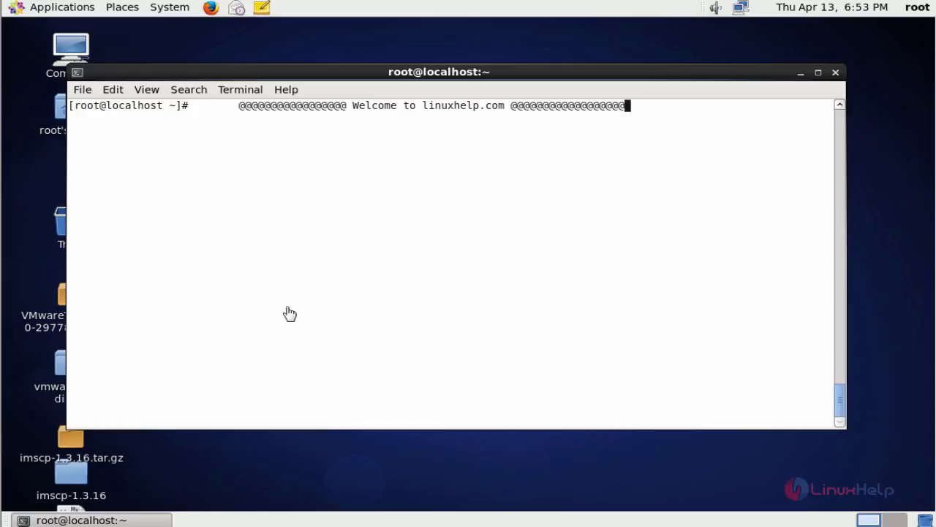
mouse_move(290, 306)
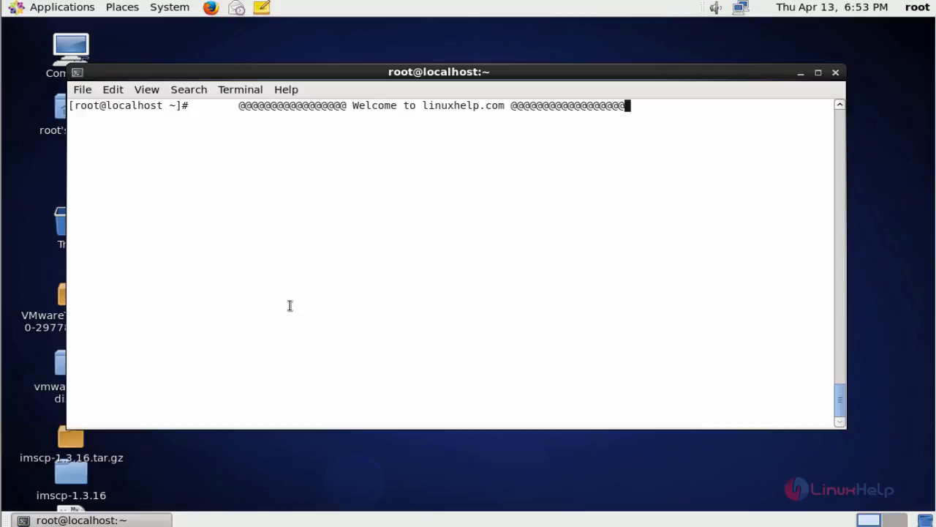
Step: Begin a mkdir command at the root prompt
text(mkdir)
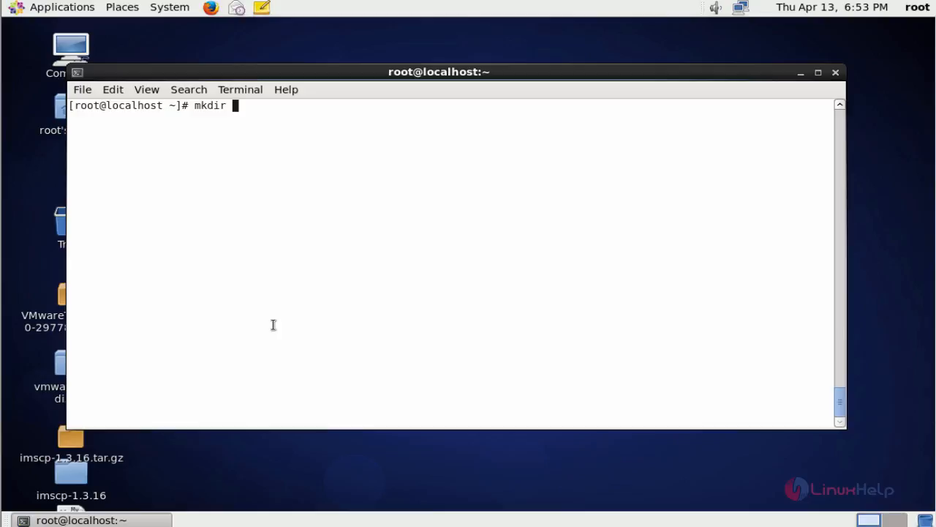
Step: Create the directory /mnt/new-gitlab with mkdir
text(/mn)
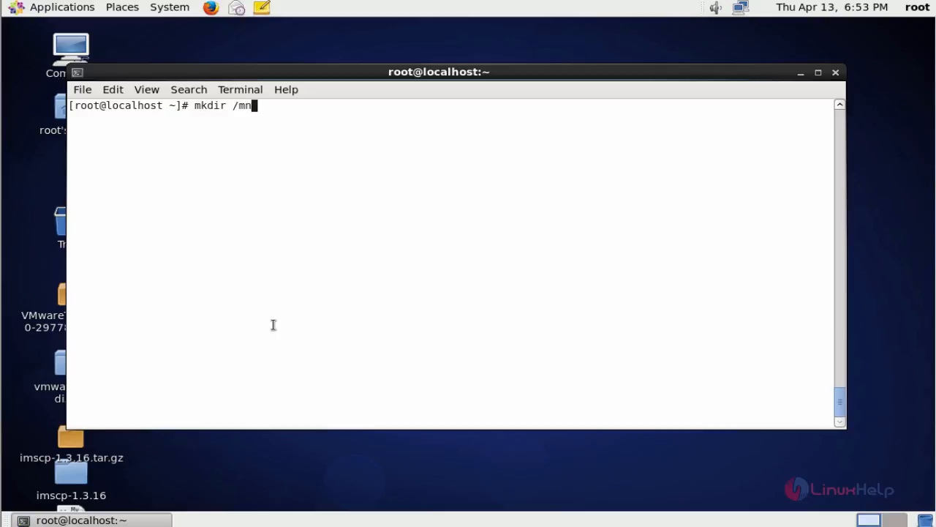
text(t/)
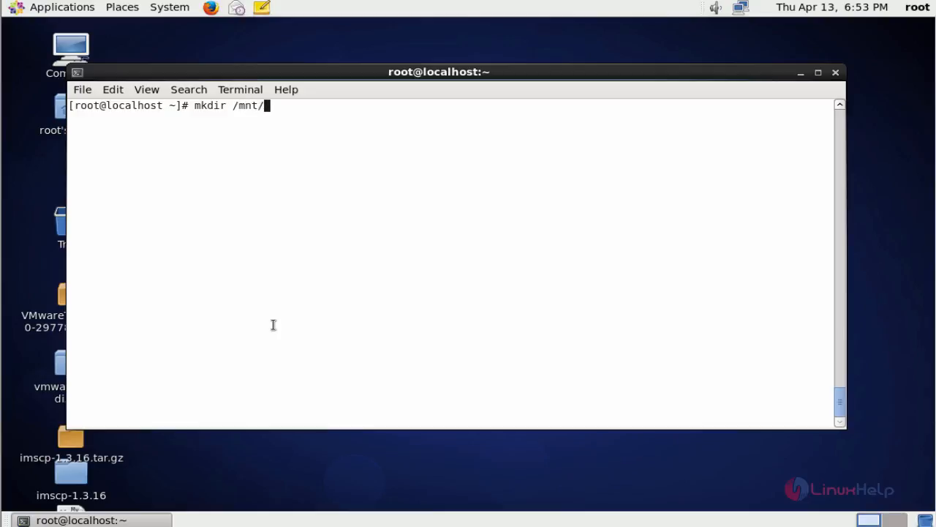
text(new-)
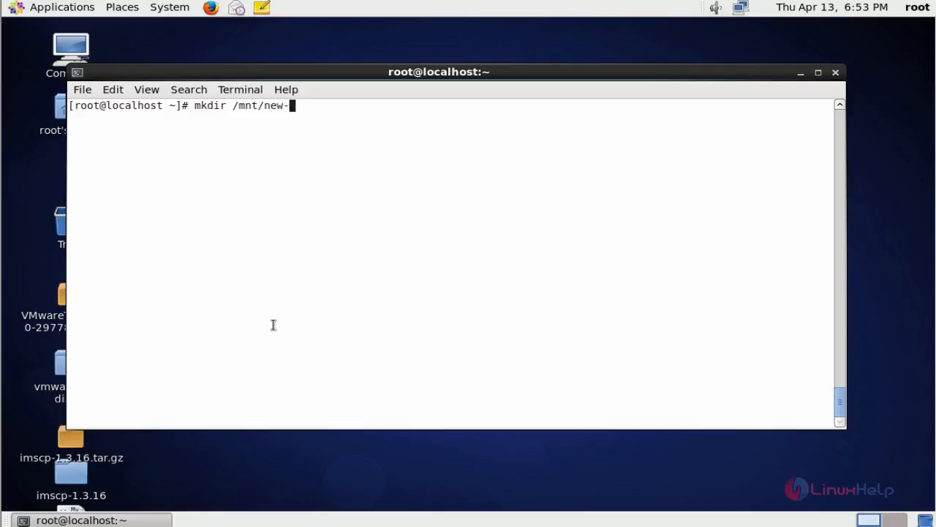
text(gitlab)
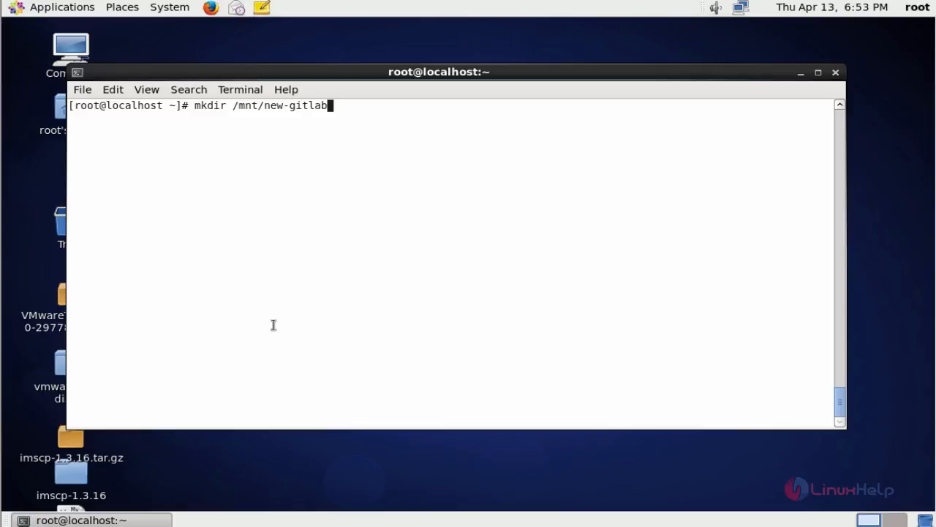
key(Return)
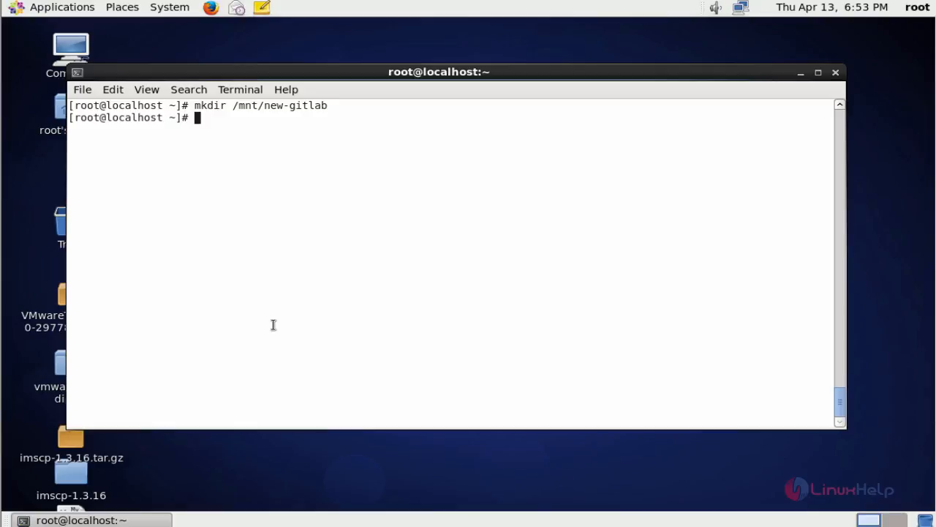
Step: Edit /etc/gitlab/gitlab.rb in vim, landing at its Backup Settings section
text(vim /e)
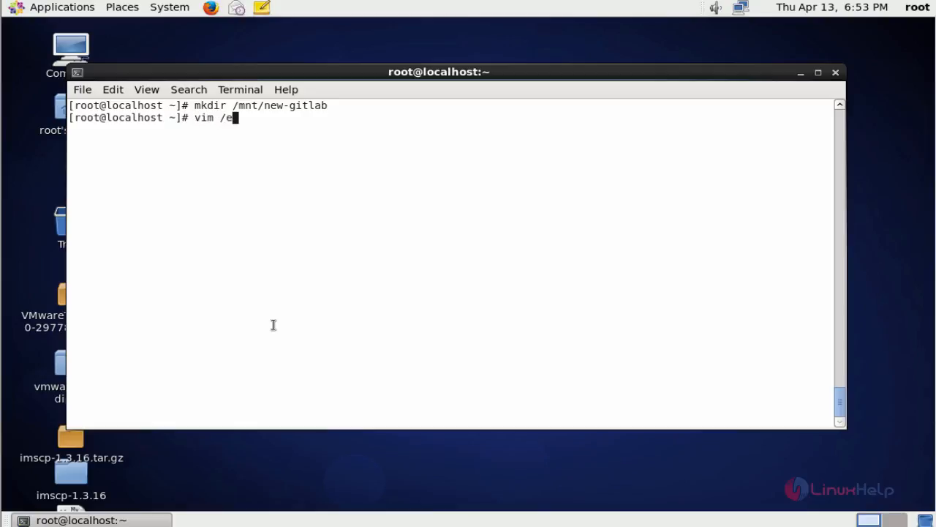
text(tc/)
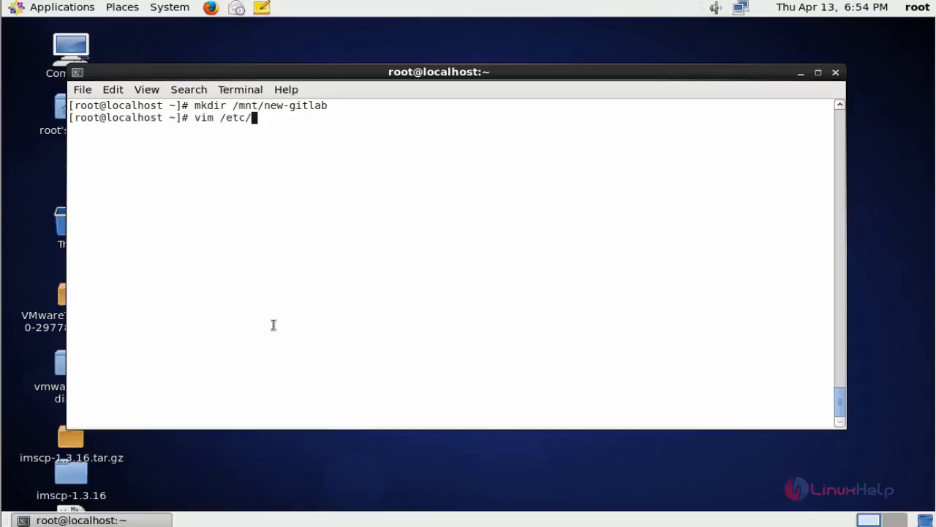
text(gitlab/)
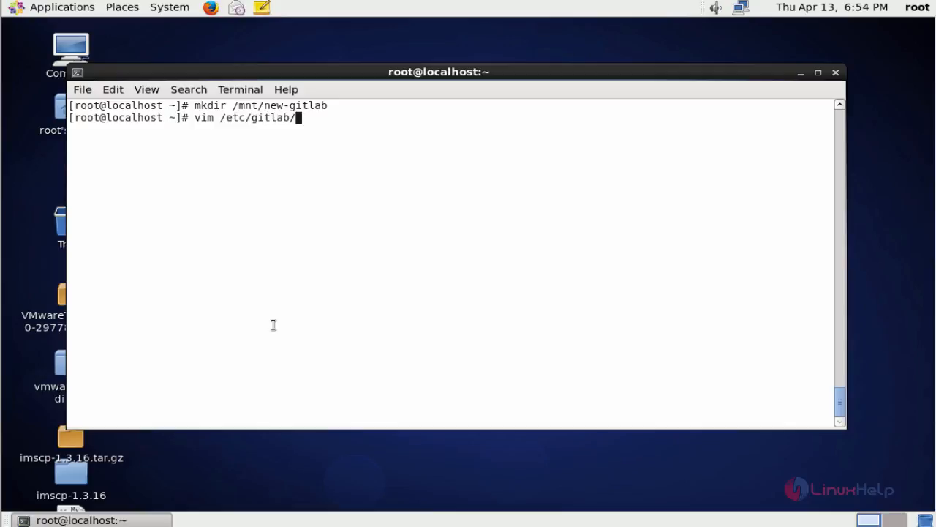
text(gitlab)
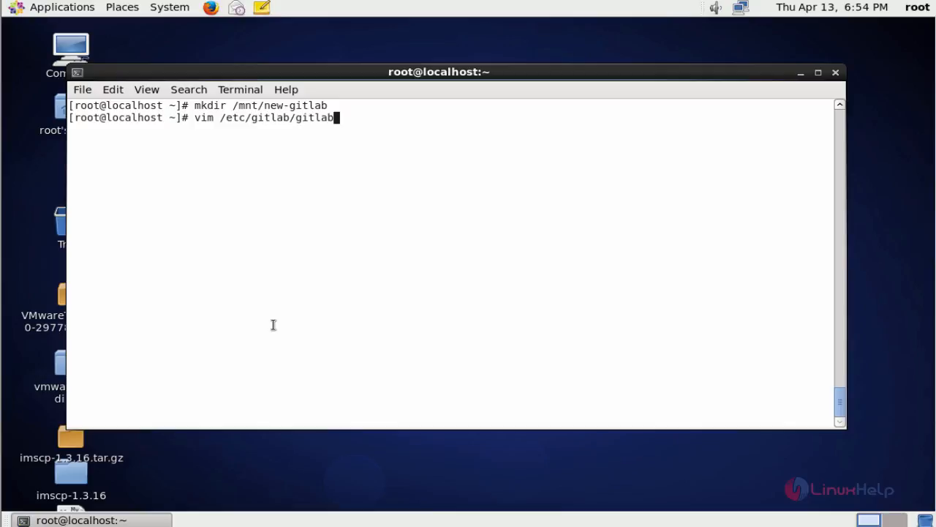
text(.rb)
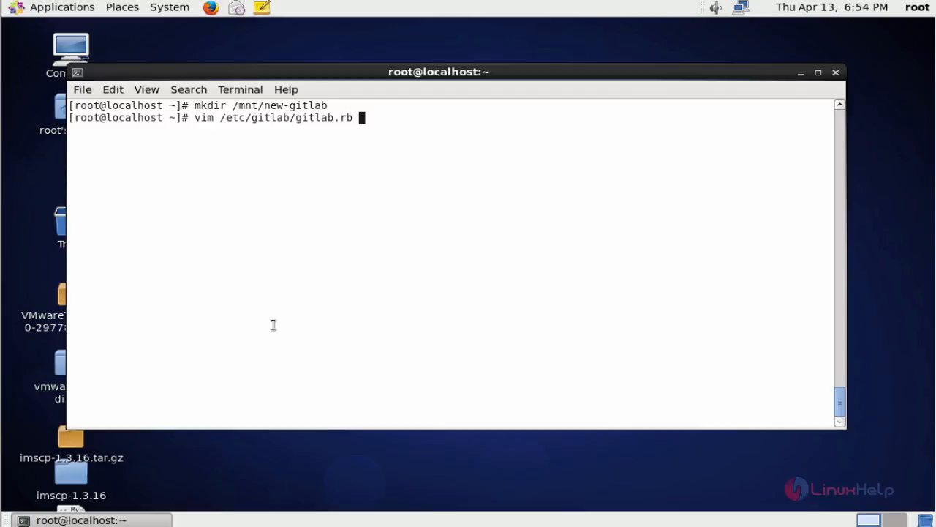
key(Return)
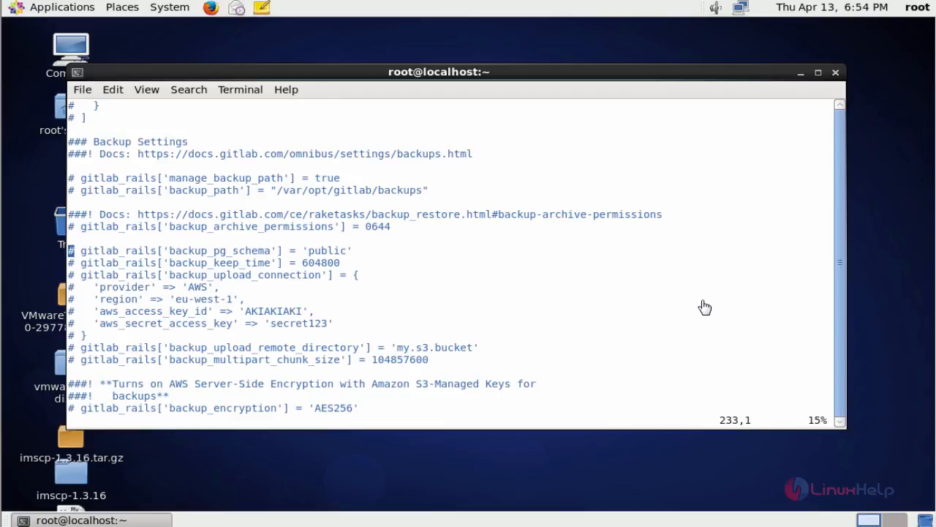
mouse_move(703, 306)
text(:)
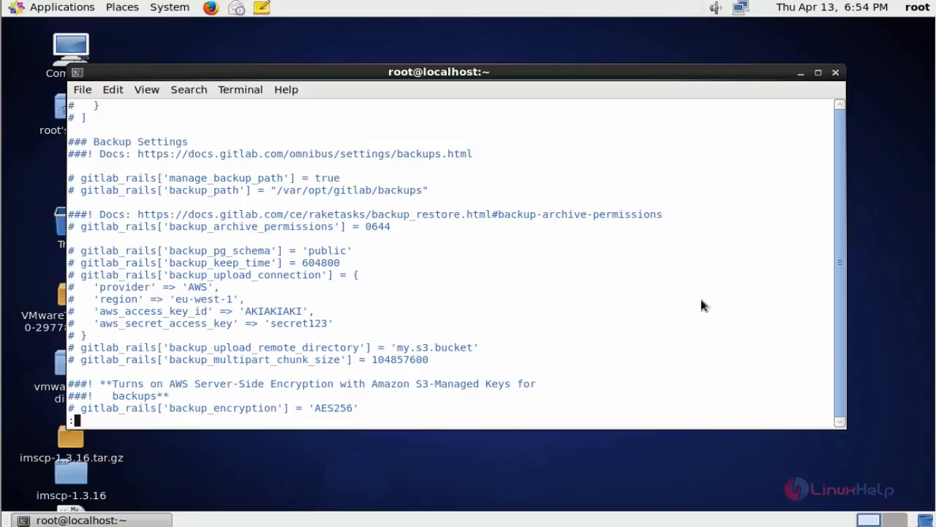
Step: Turn on vim line numbers with :set nu so the Backup Settings lines show around 221–246
text(set nu)
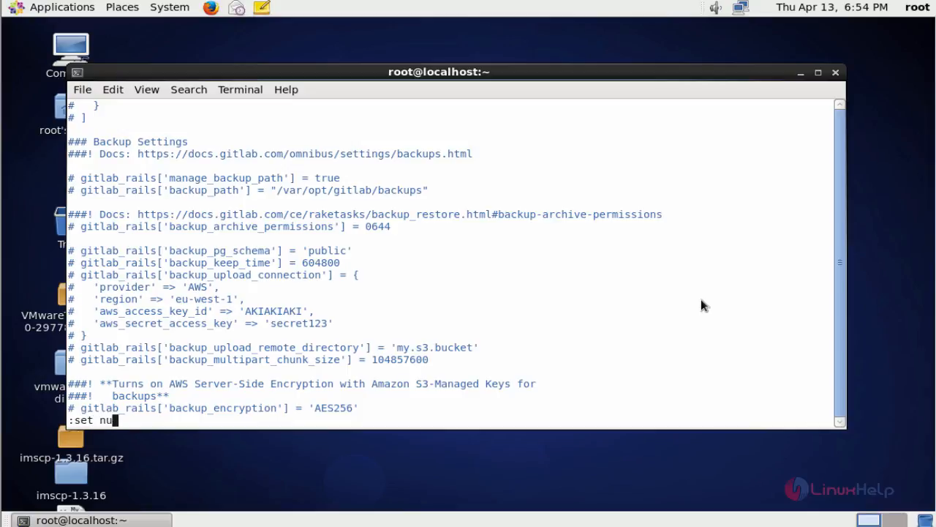
key(Return)
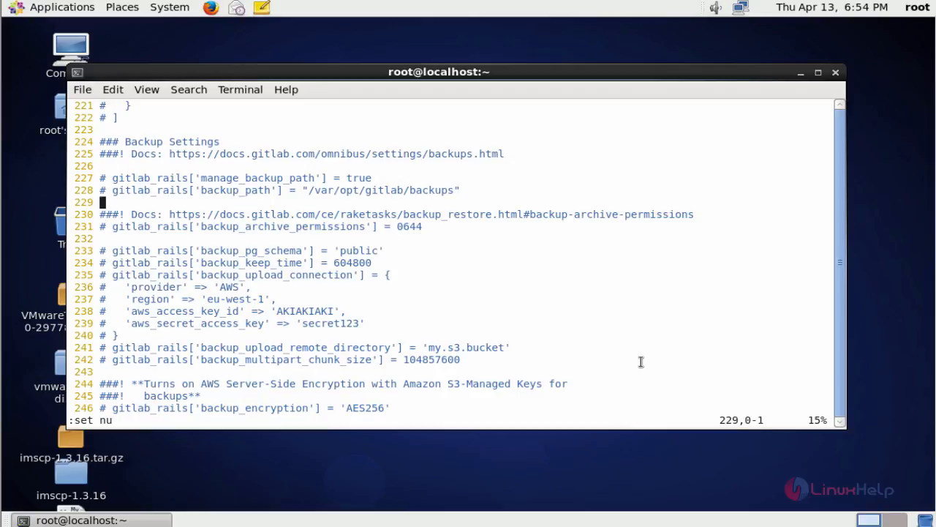
Step: Uncomment the backup_path line 228 and erase its old /var/opt/gitlab/backups value
key(k)
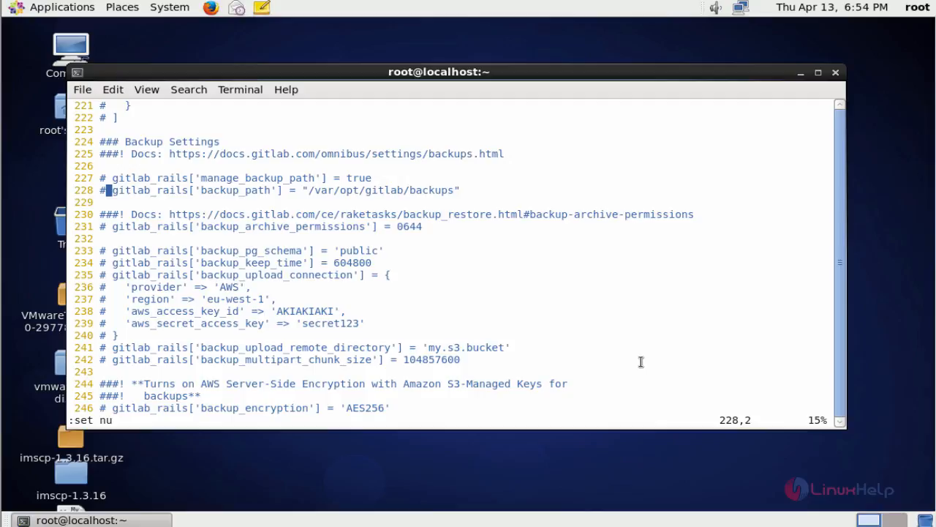
key(i)
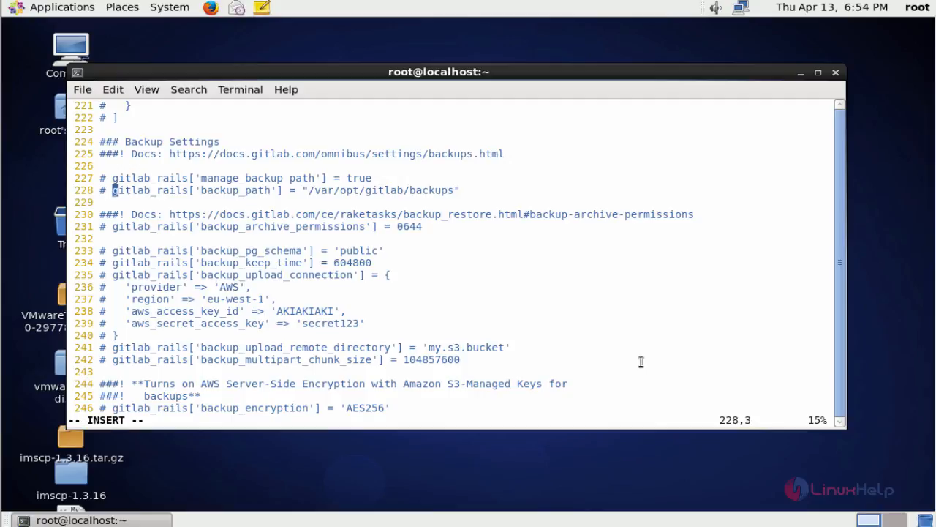
key(Left)
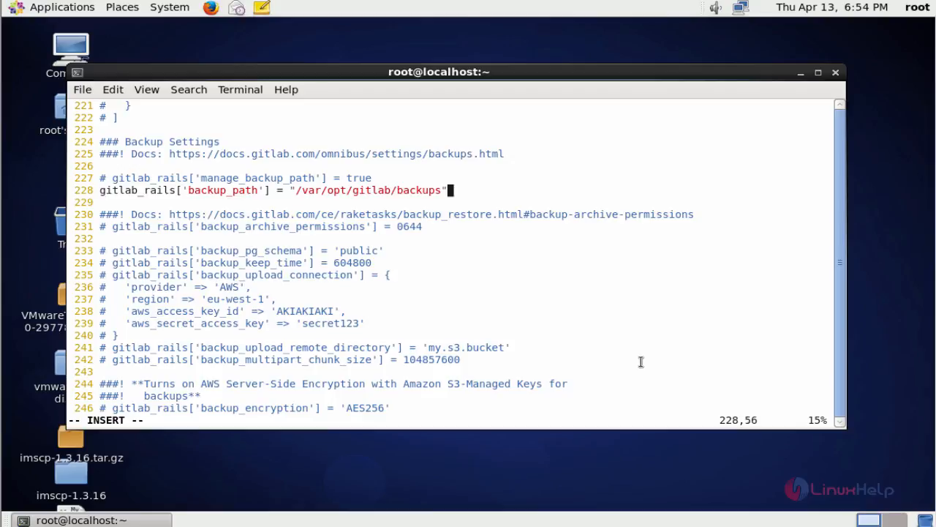
key(Left)
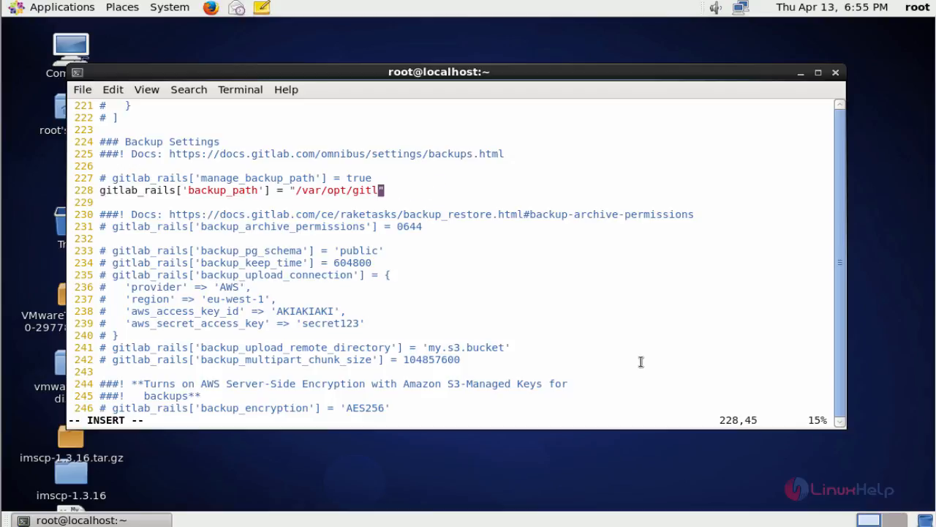
key(BackSpace)
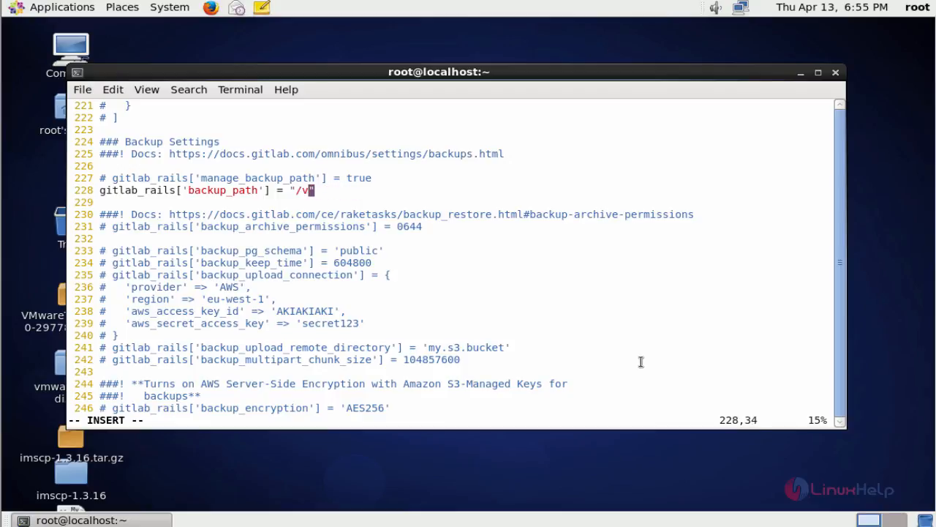
key(BackSpace)
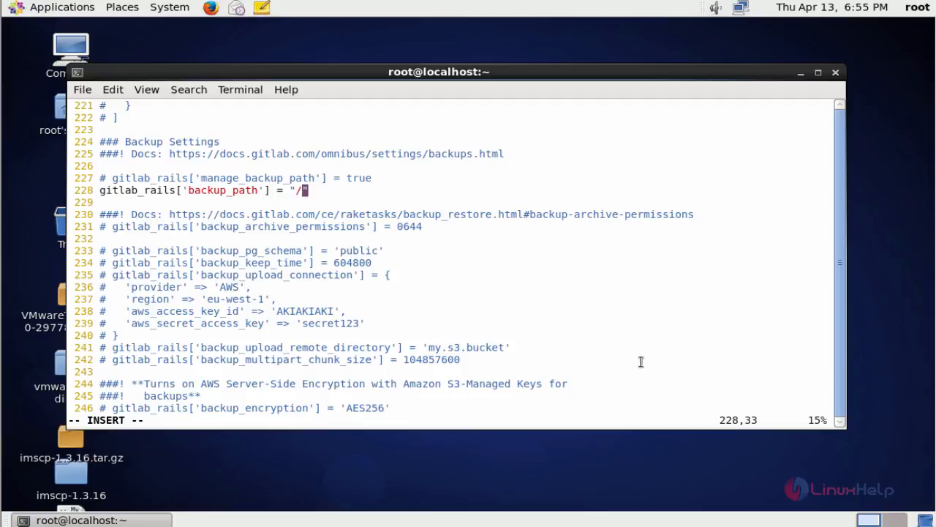
Step: Enter /mnt/new-gitlab as the new backup_path value
text(mnt)
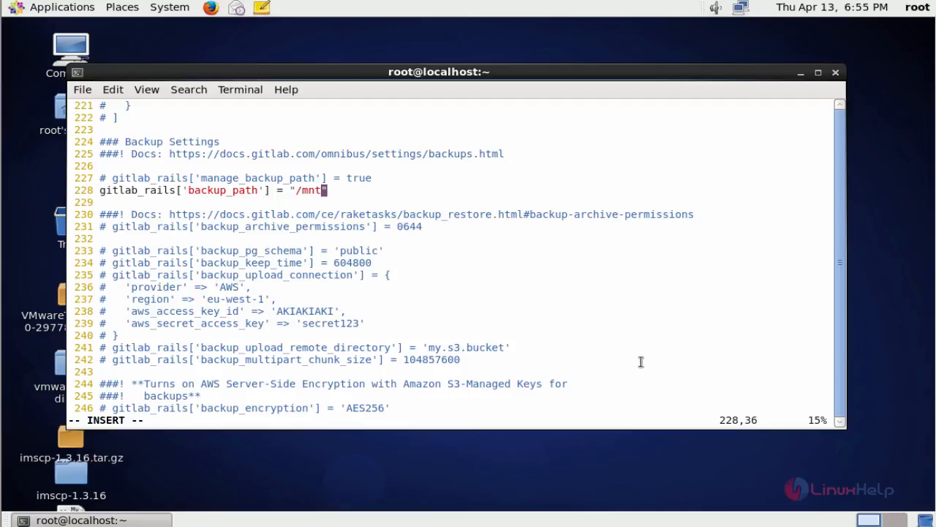
text(/new)
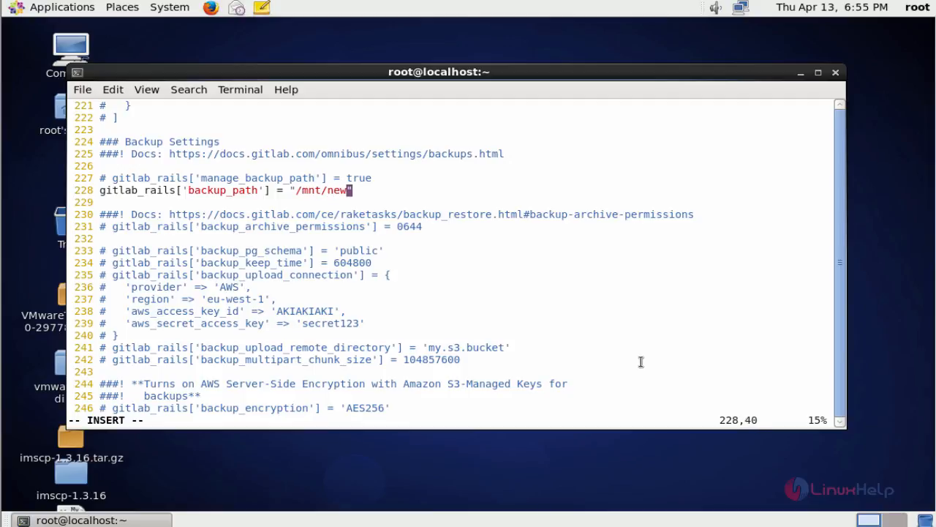
text(-gitla)
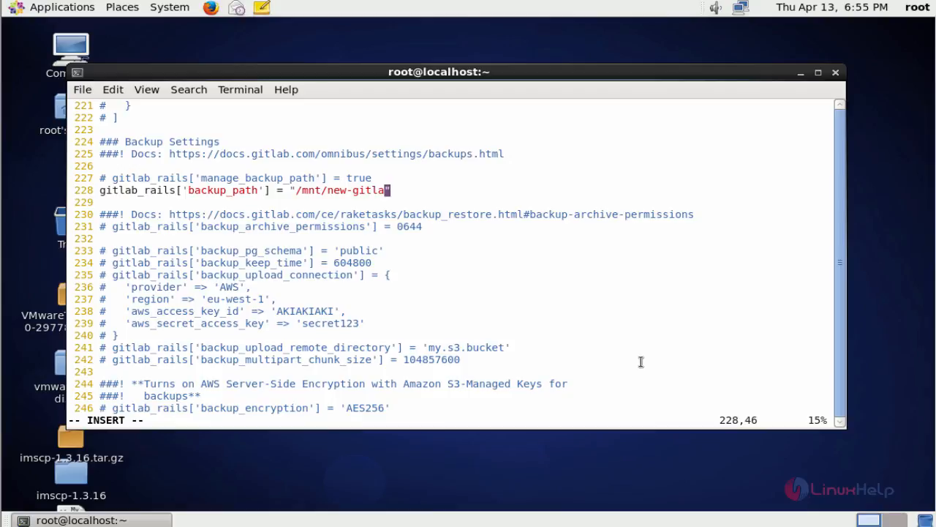
text(b)
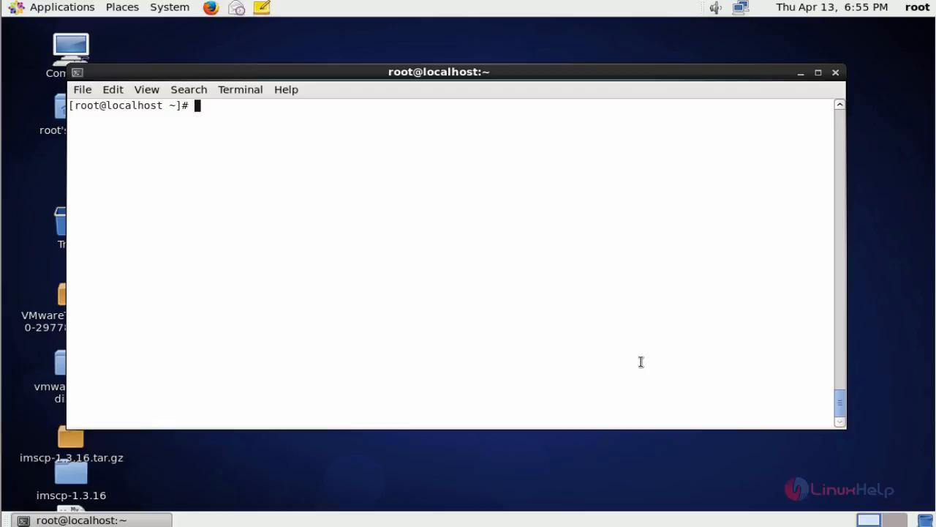
mouse_move(723, 339)
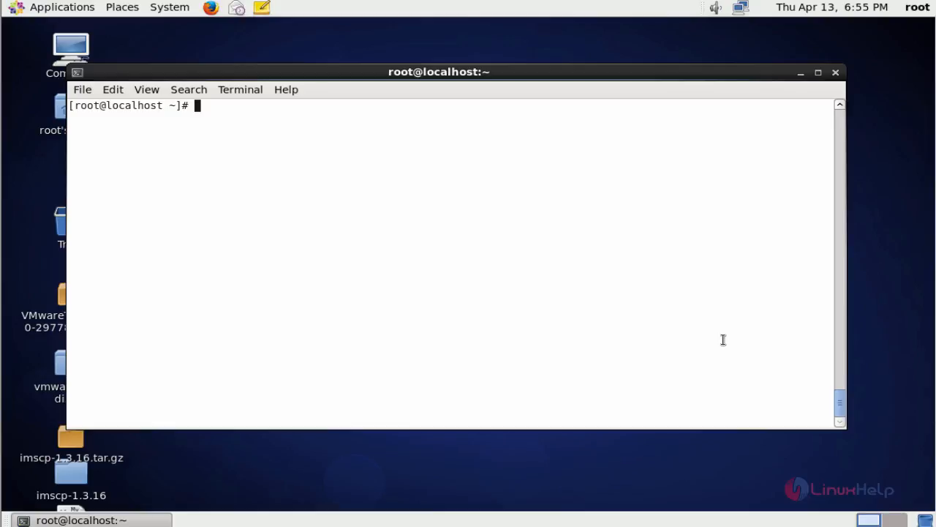
mouse_move(343, 225)
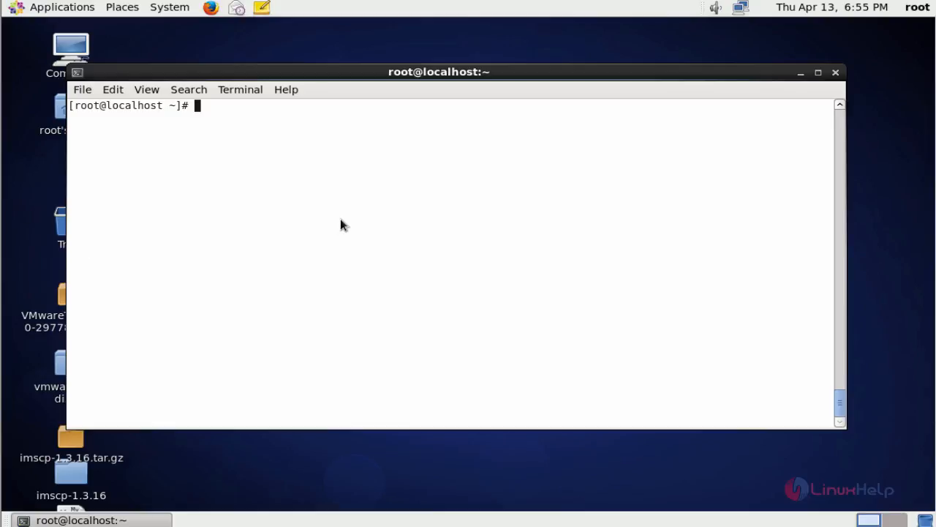
mouse_move(164, 223)
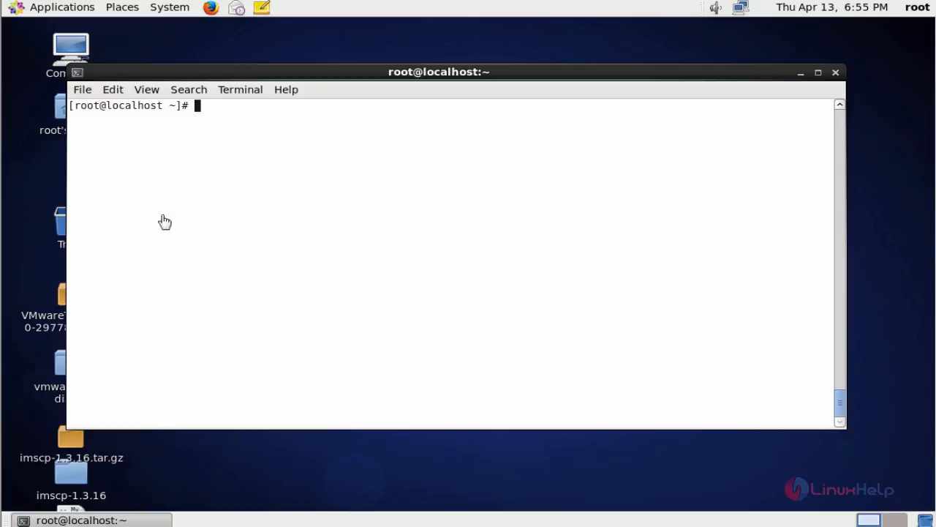
Step: Run gitlab-ctl reconfigure until it reports 'gitlab Reconfigured!'
text(g)
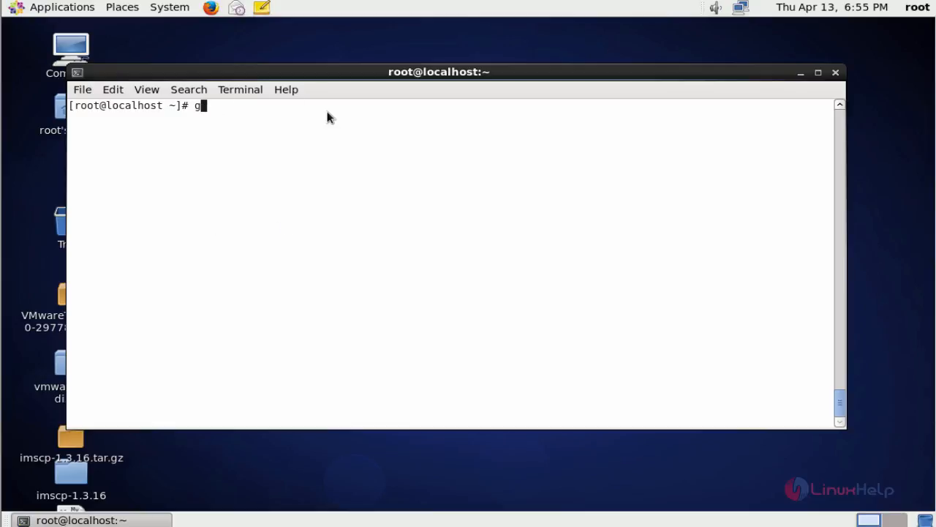
text(itlab-)
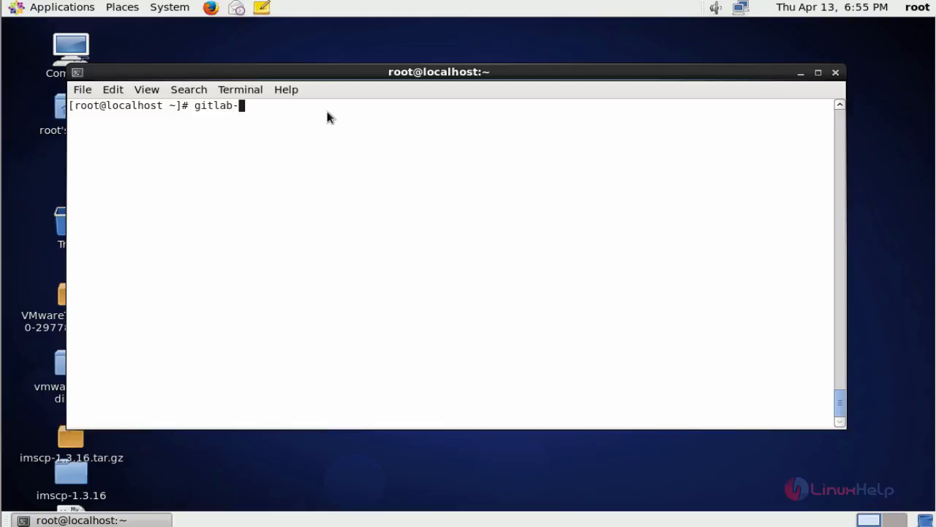
text(ctl)
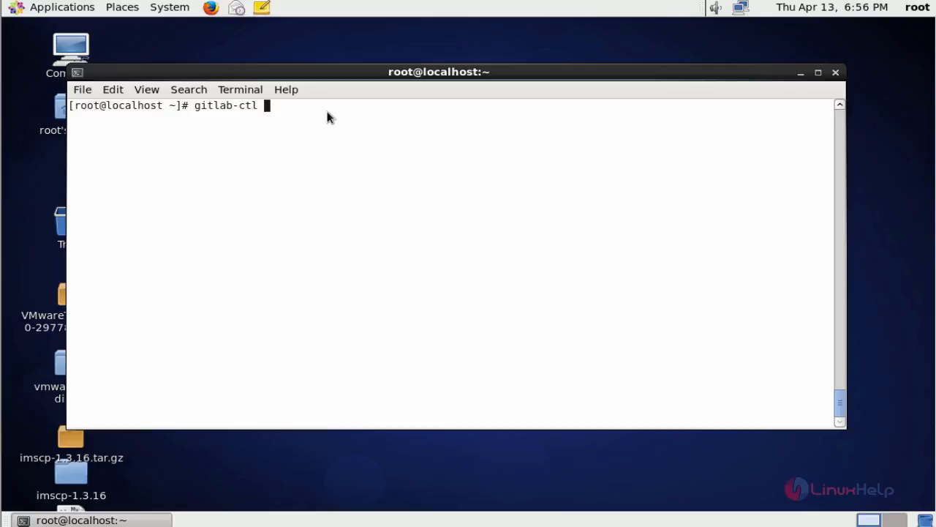
text(re)
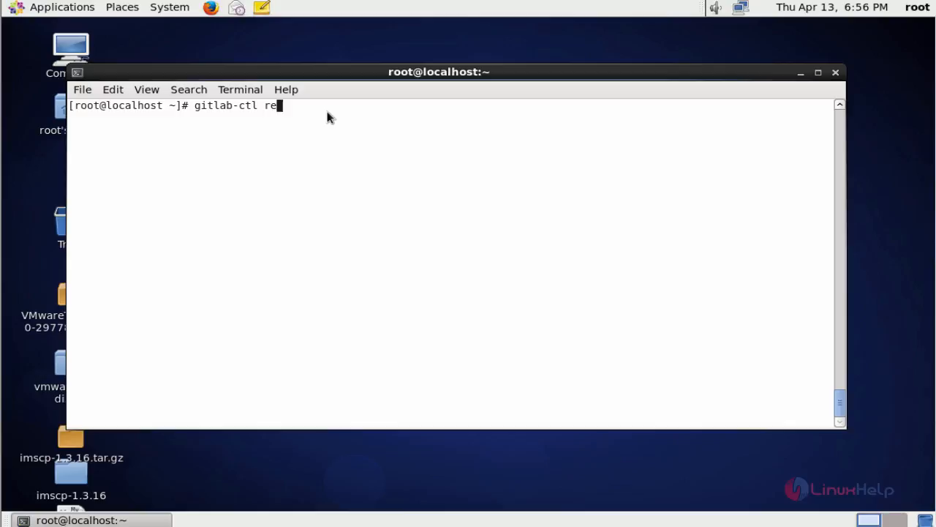
text(cong)
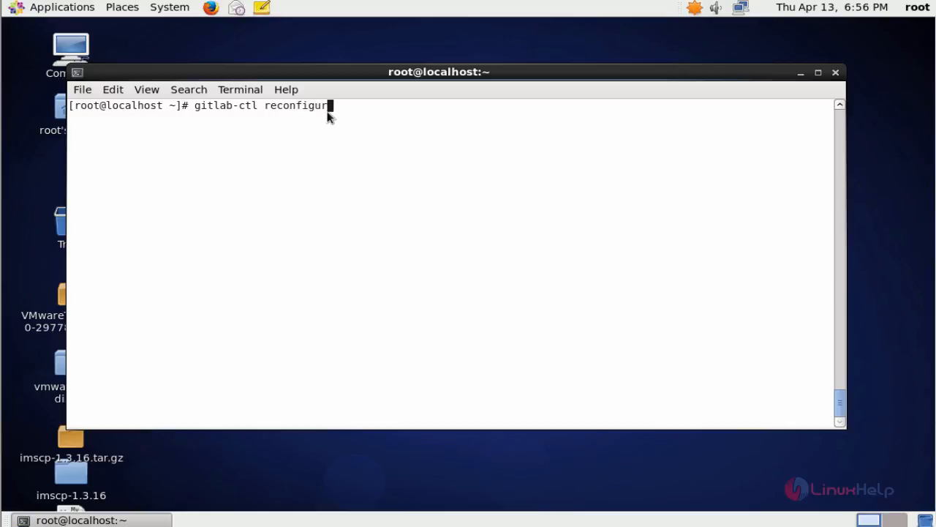
text(a)
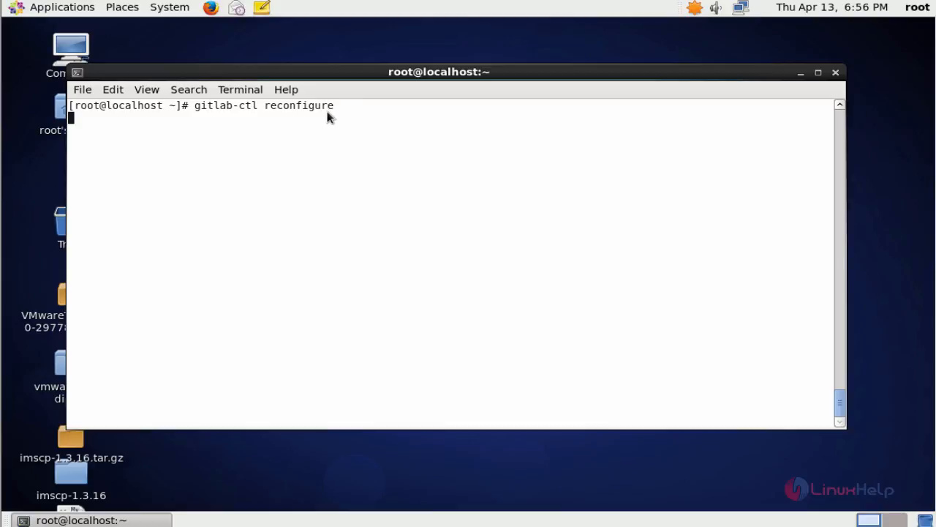
mouse_move(287, 109)
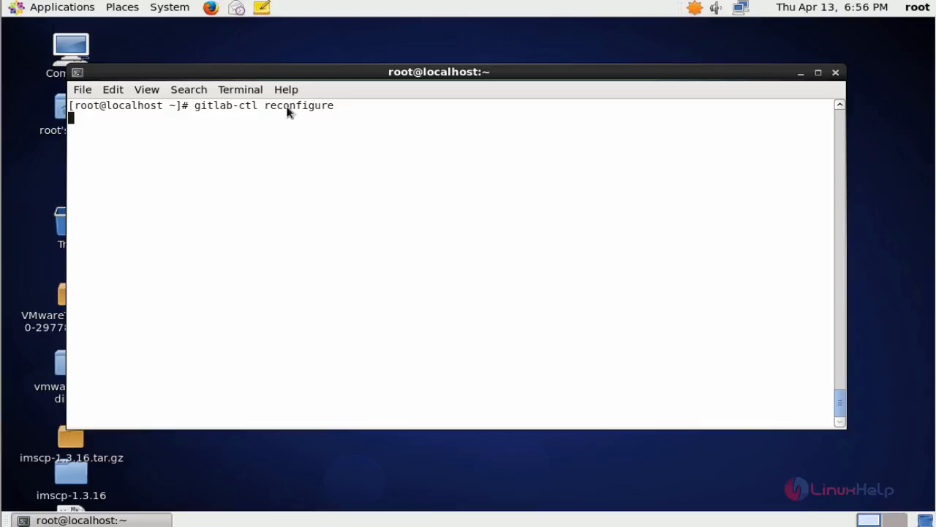
mouse_move(373, 132)
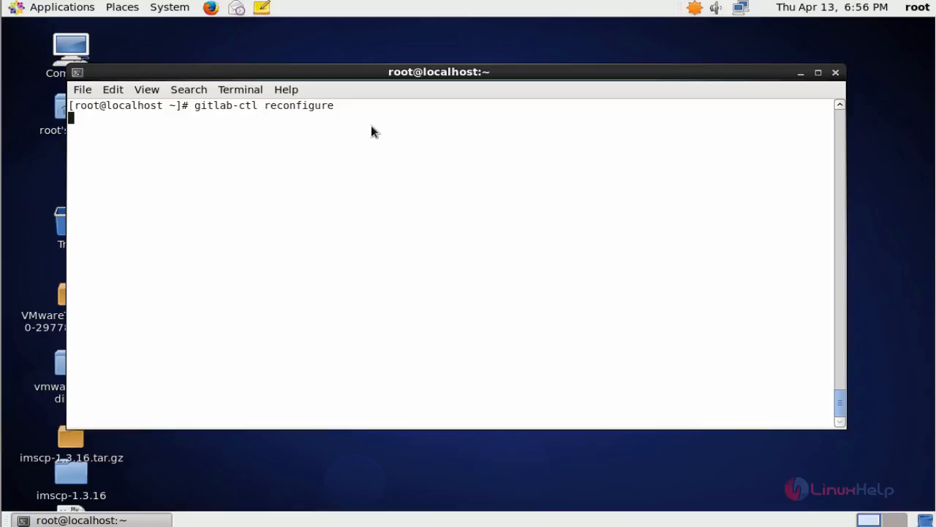
key(Return)
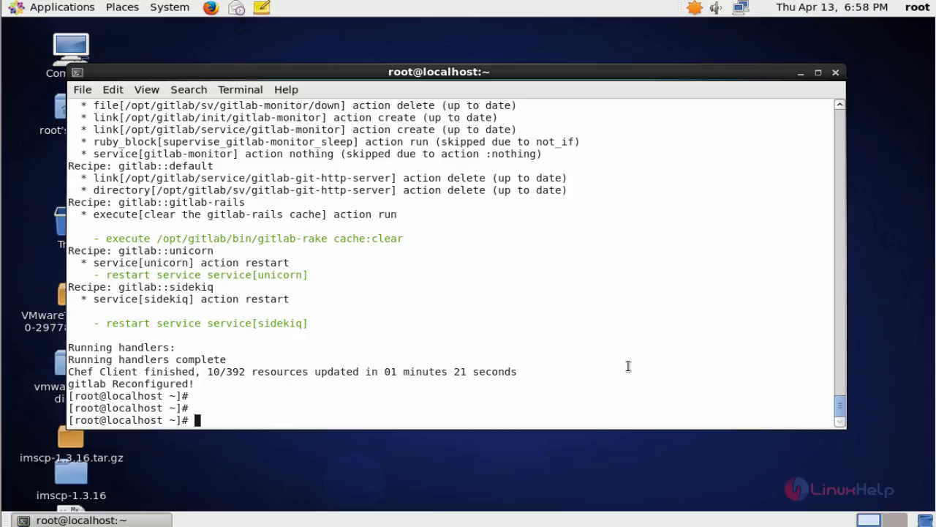
Step: Run gitlab-rake gitlab:backup:create to make a backup, then clear the terminal
text(gitl)
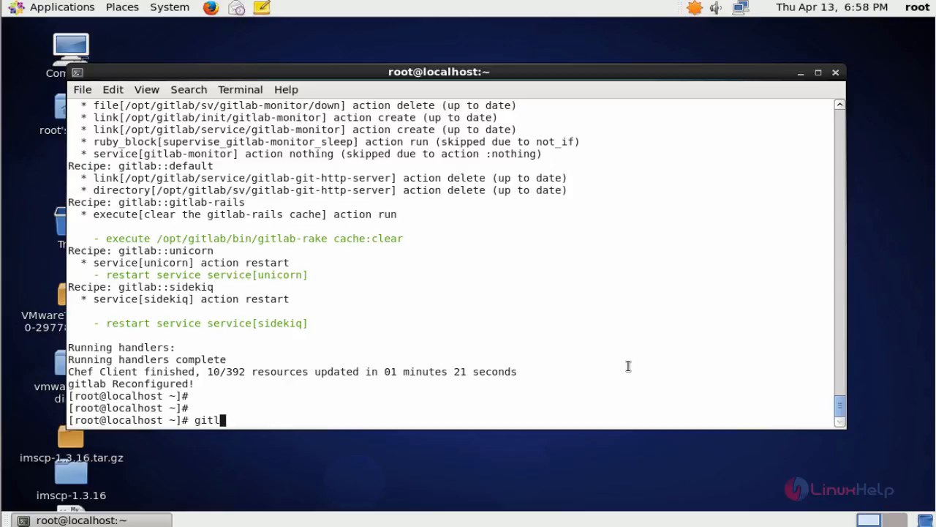
text(ab-ra)
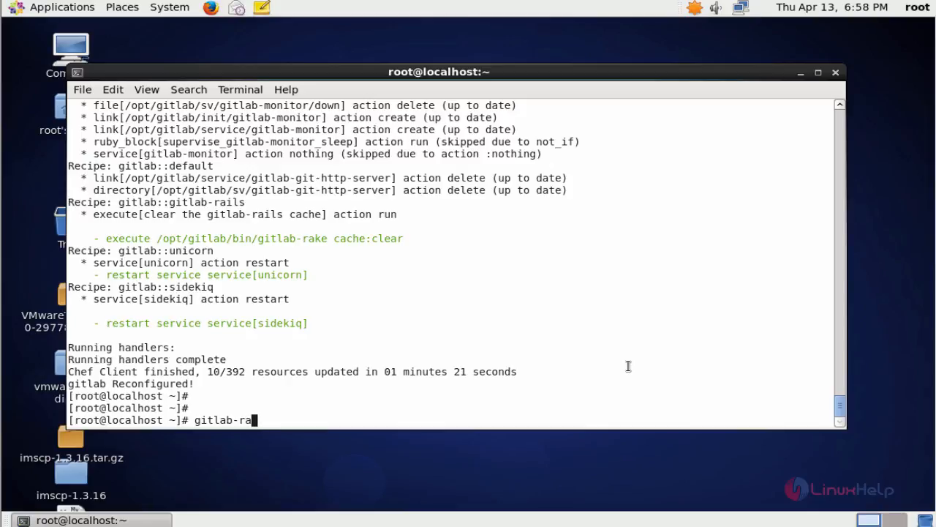
text(ke)
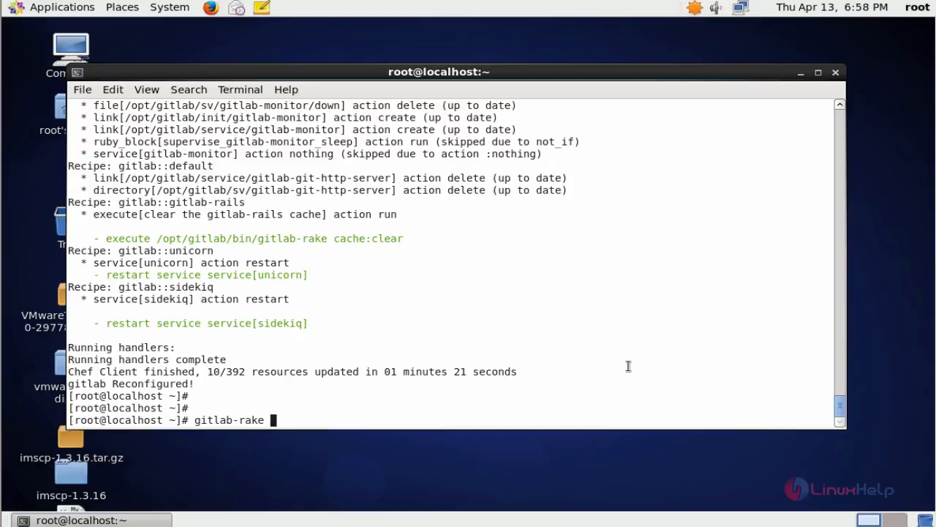
text(gitlab)
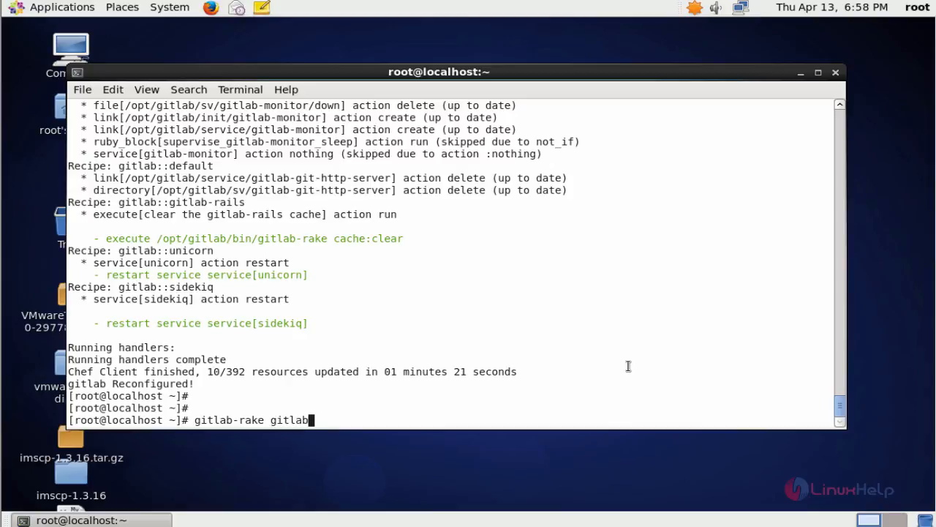
text(:)
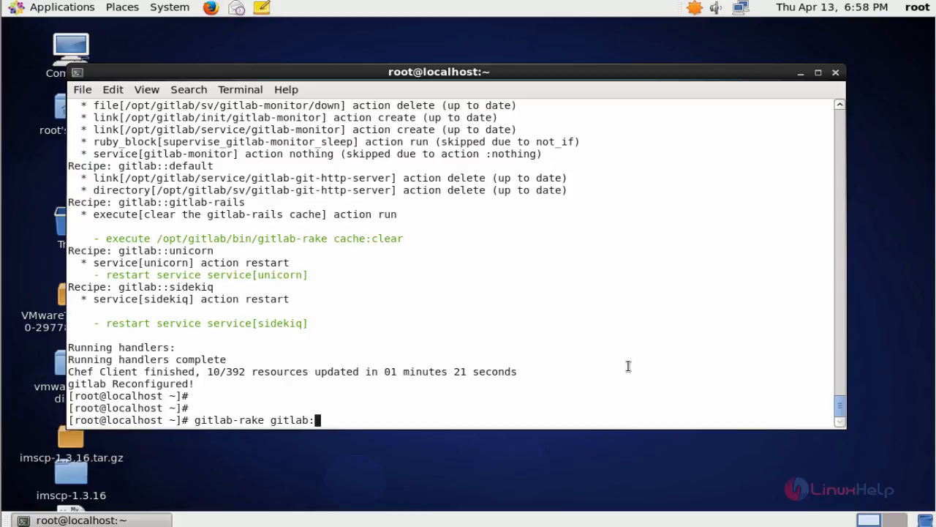
text(backup)
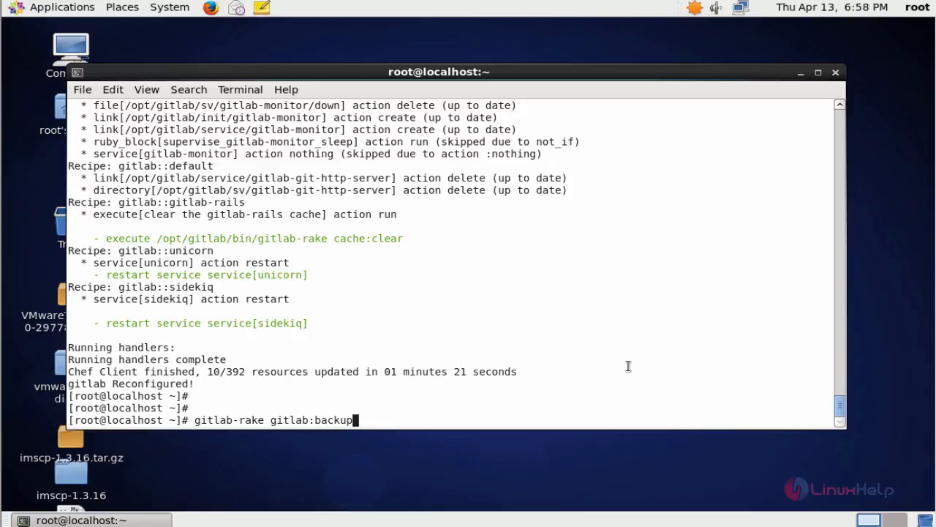
text(:crea)
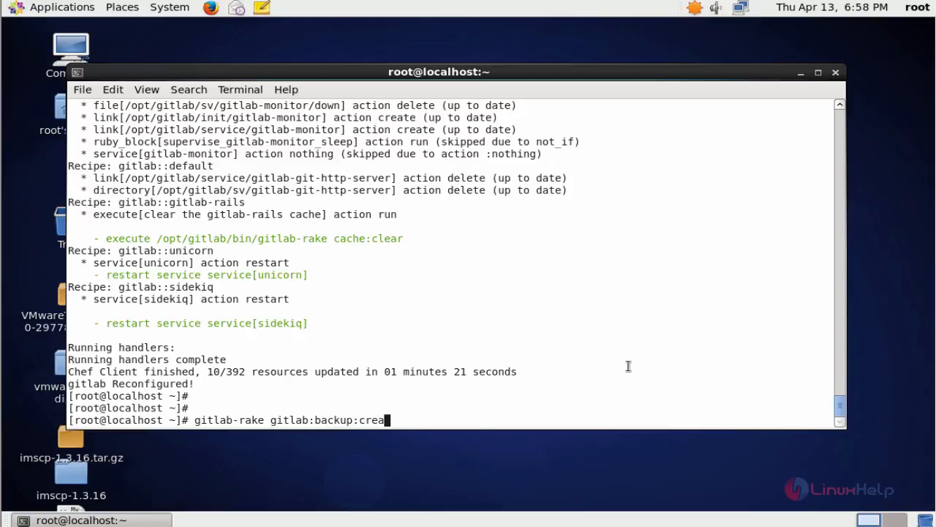
text(te)
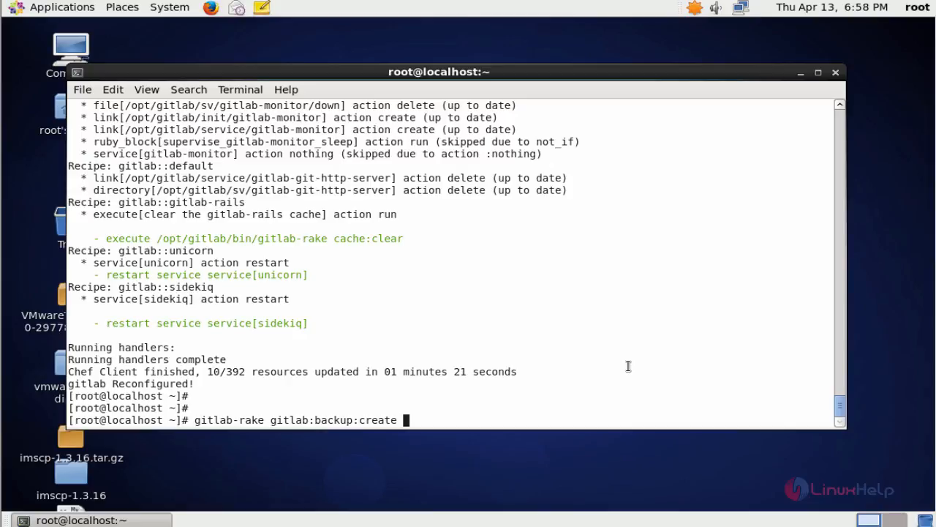
key(Return)
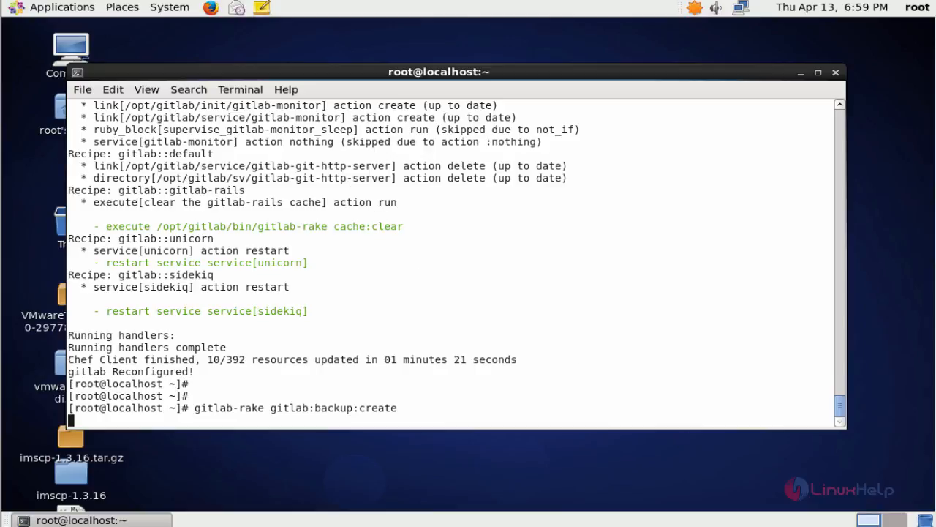
key(Return)
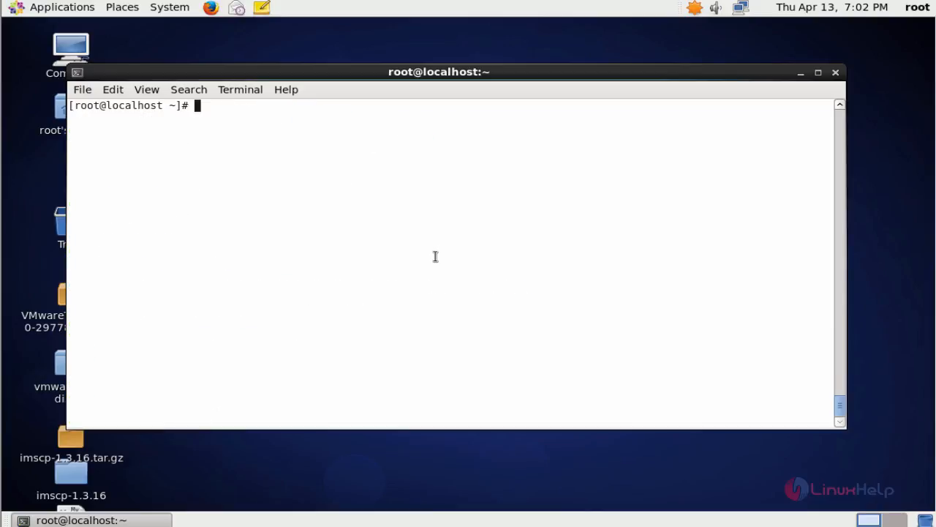
Step: Change into /mnt/new-gitlab and list it, revealing the gitlab_backup.tar archive
text(cd)
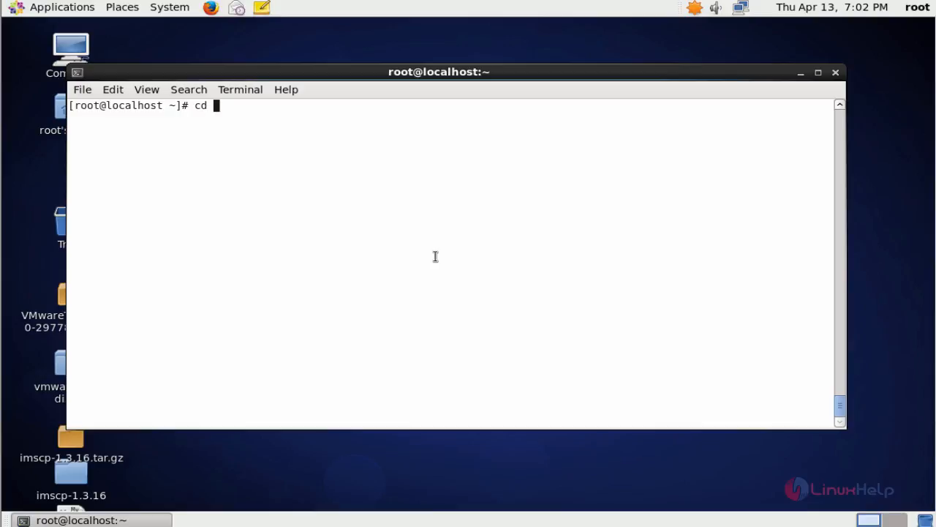
text(/m)
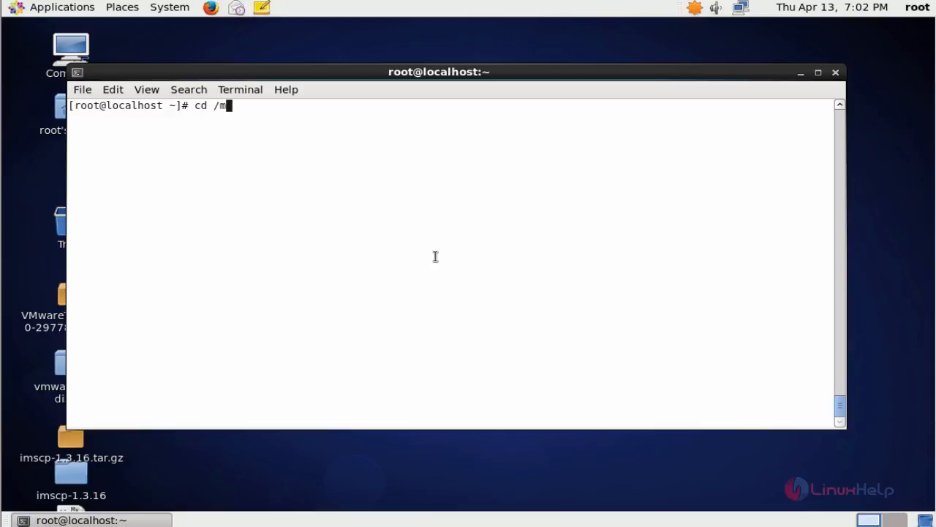
text(nt/n)
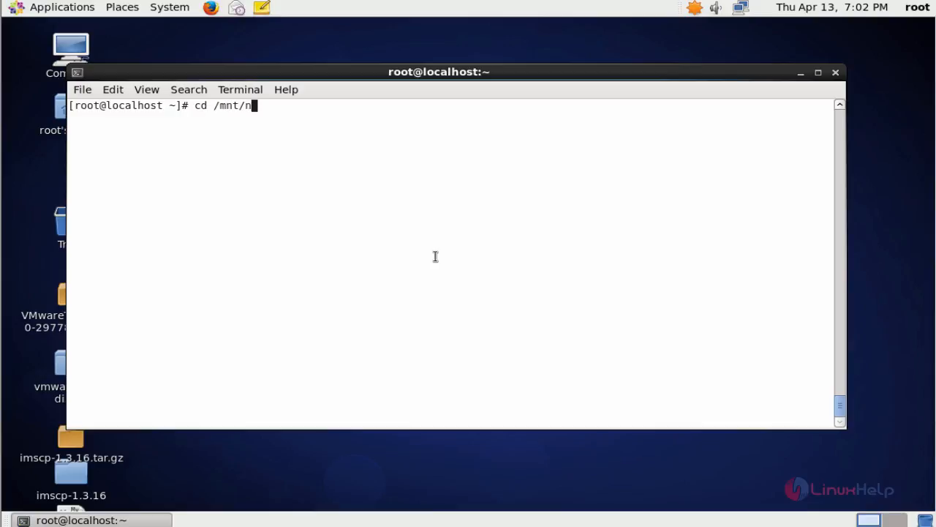
key(Return)
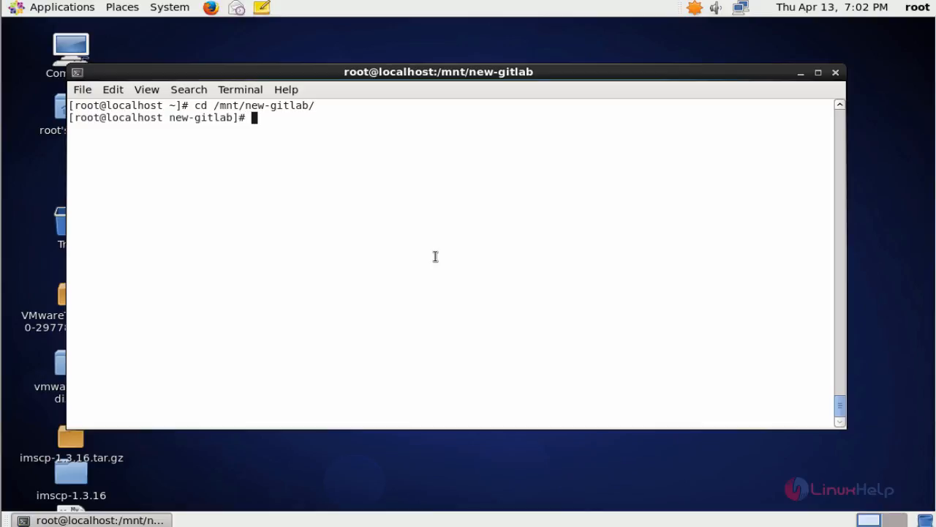
text(ls)
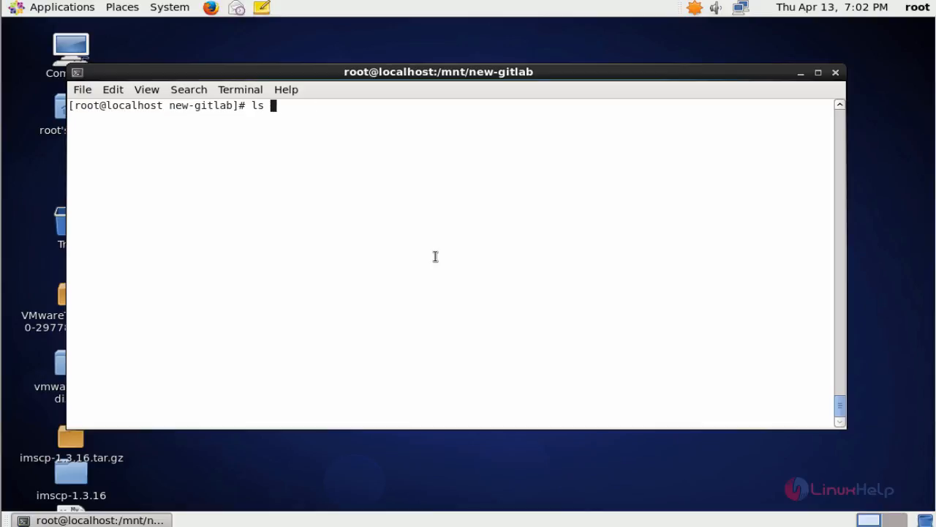
key(Return)
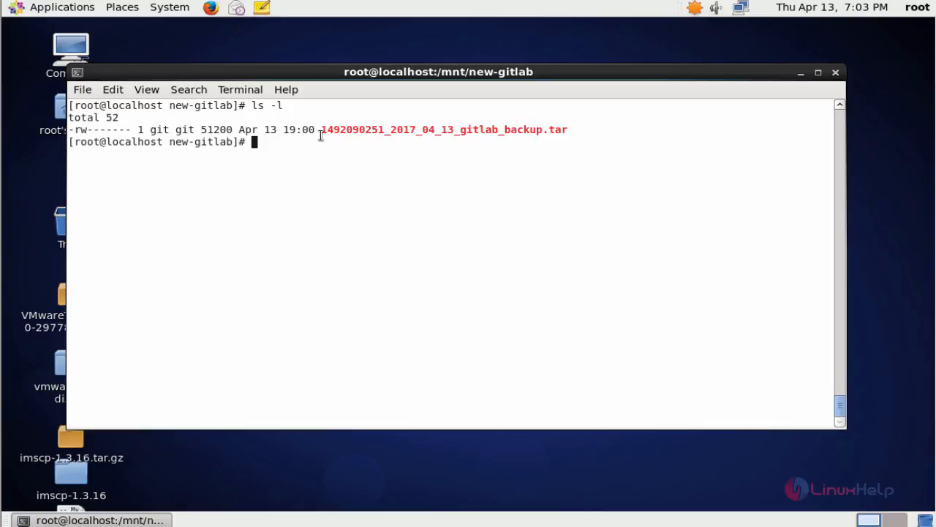
double_click(432, 129)
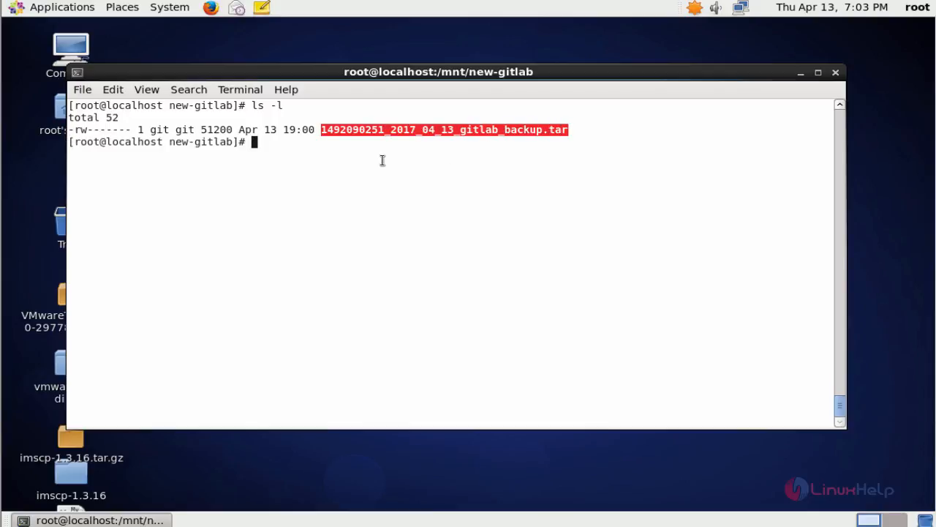
click(374, 166)
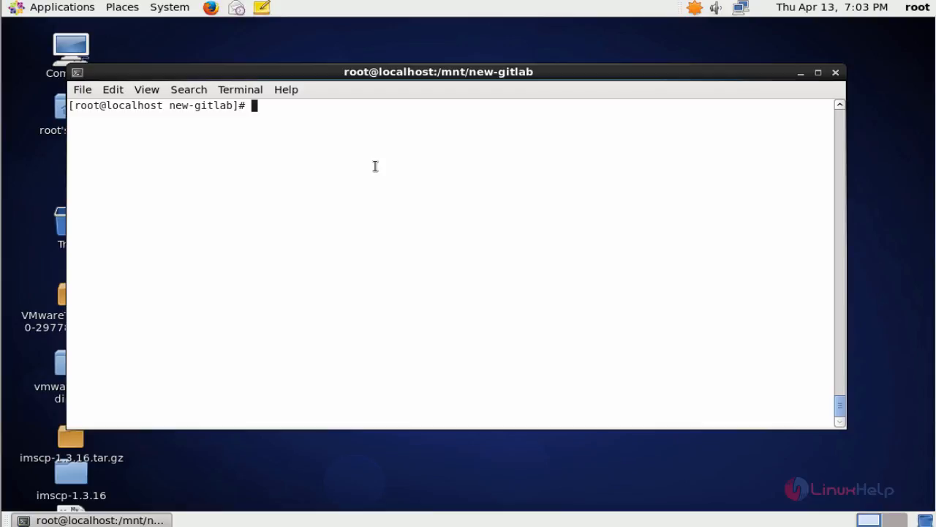
mouse_move(415, 172)
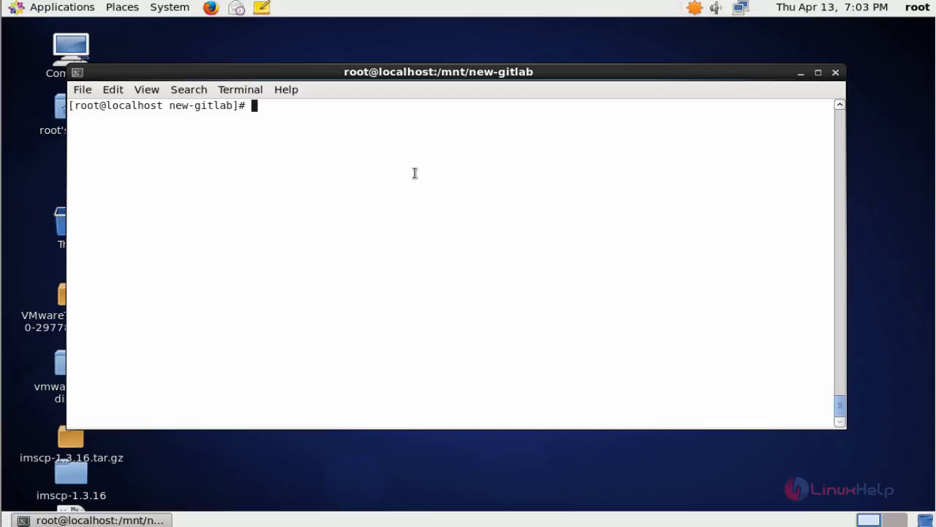